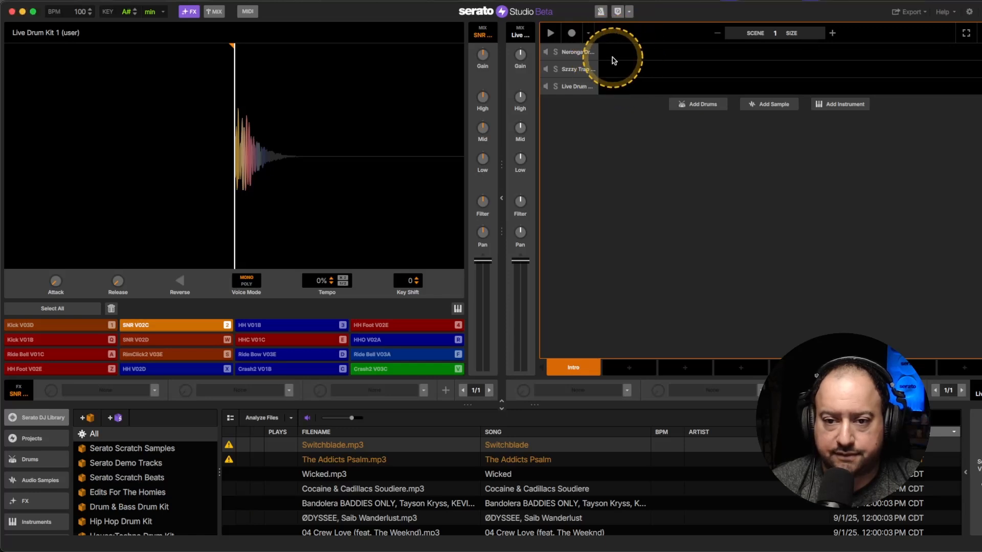
Add an empty drum deck to the project with the Drums kit library showing
{"action": "left_click", "coordinate": [569, 86]}
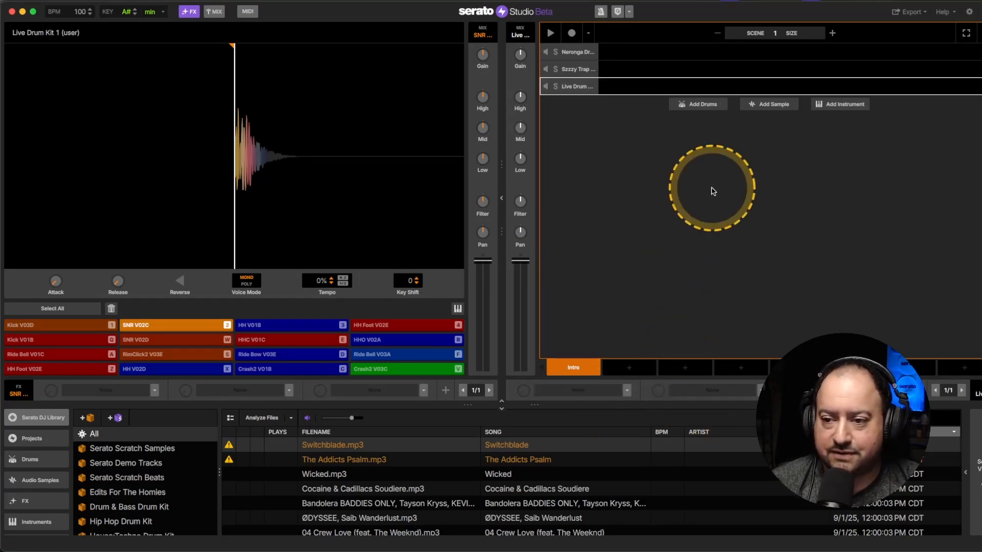
{"action": "mouse_move", "coordinate": [697, 104]}
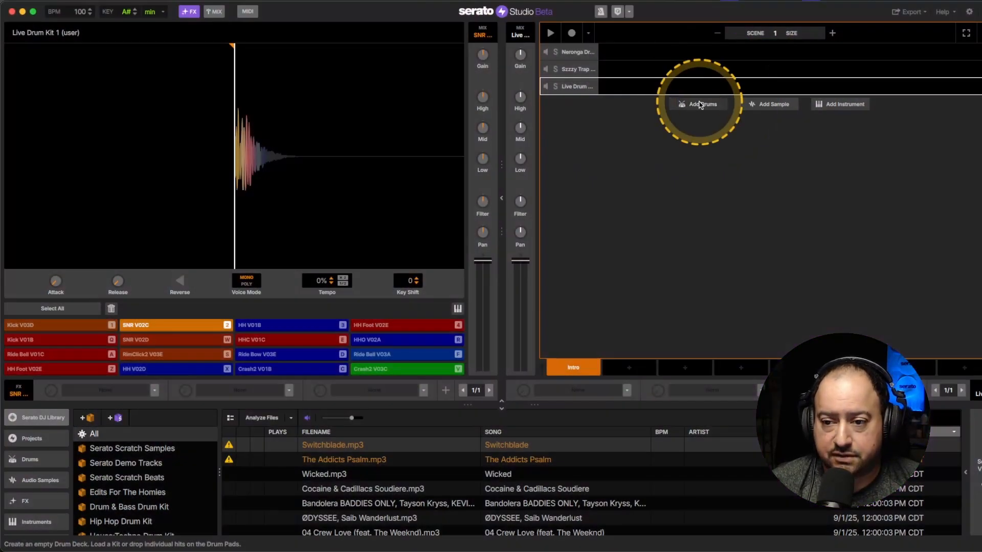
{"action": "left_click", "coordinate": [697, 104]}
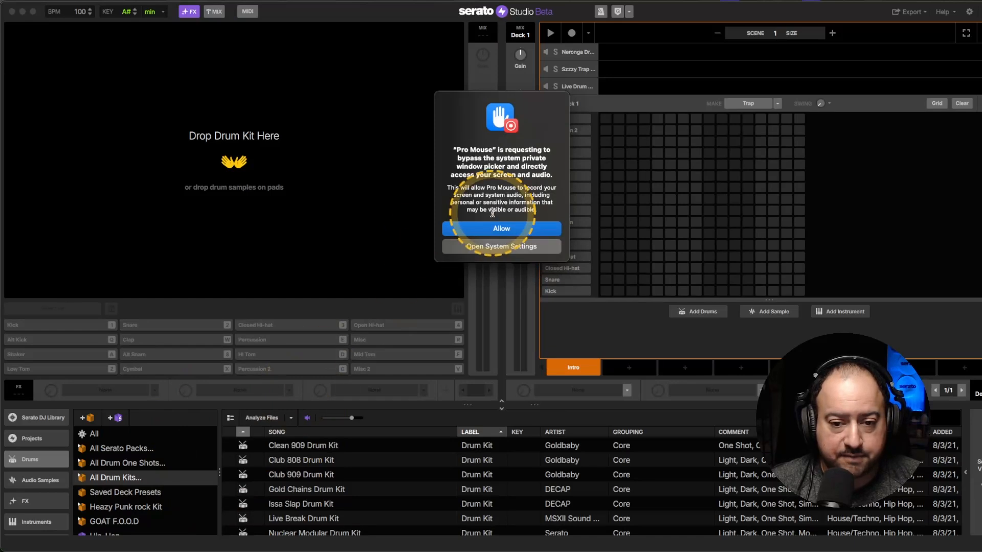
Load Clean 909 Drum Kit into the new deck, preview Mid Tom 909, then delete the deck
{"action": "left_click", "coordinate": [500, 229]}
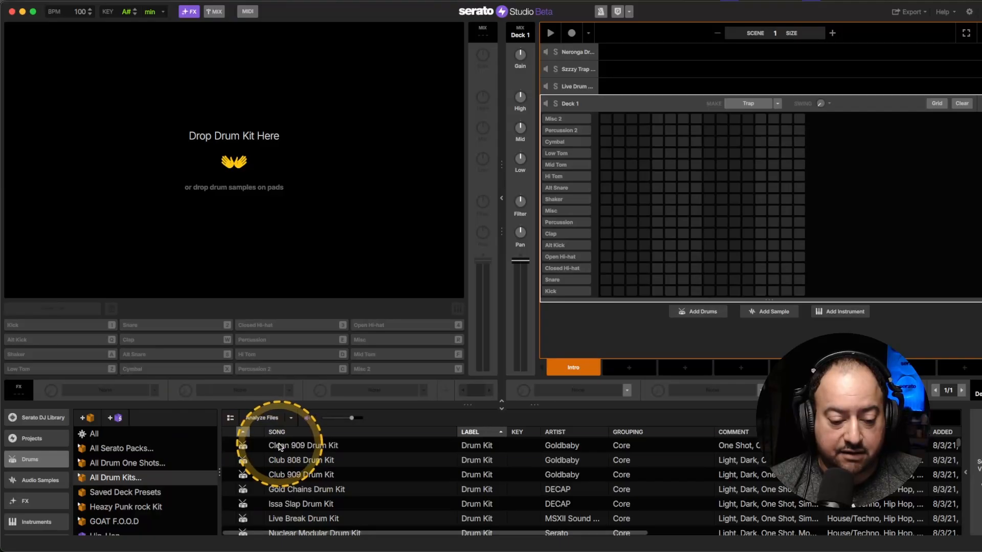
{"action": "left_click_drag", "start_coordinate": [302, 445], "coordinate": [714, 215]}
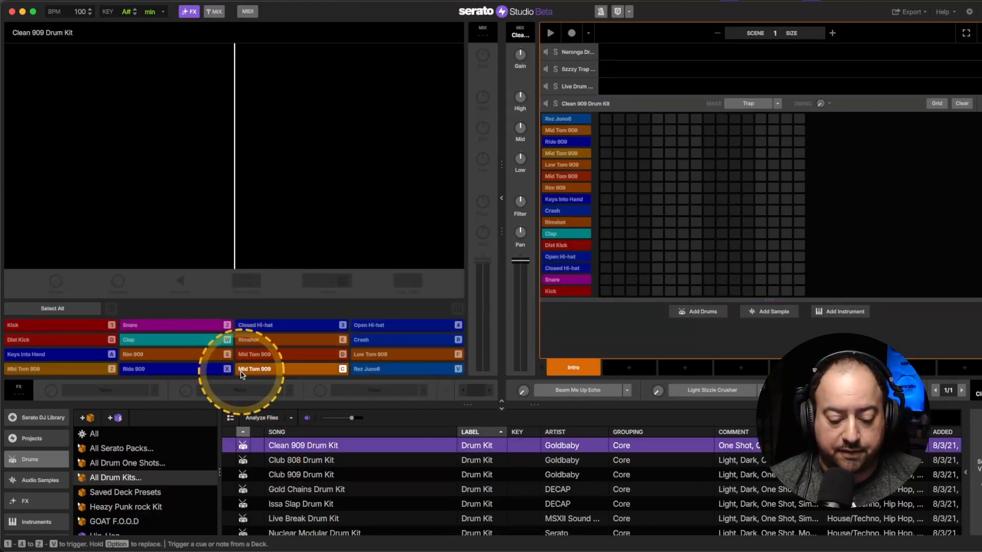
{"action": "left_click", "coordinate": [255, 368]}
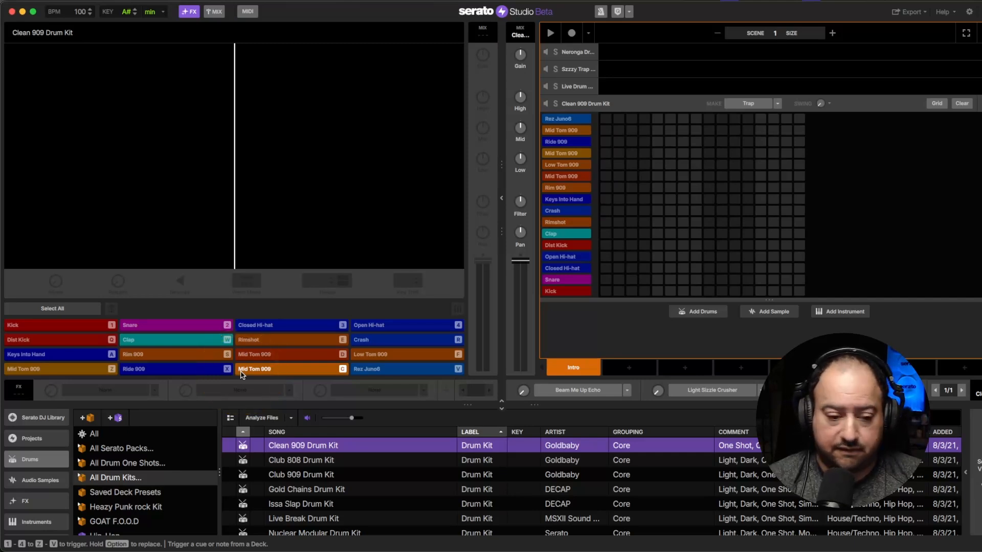
{"action": "left_click", "coordinate": [254, 325]}
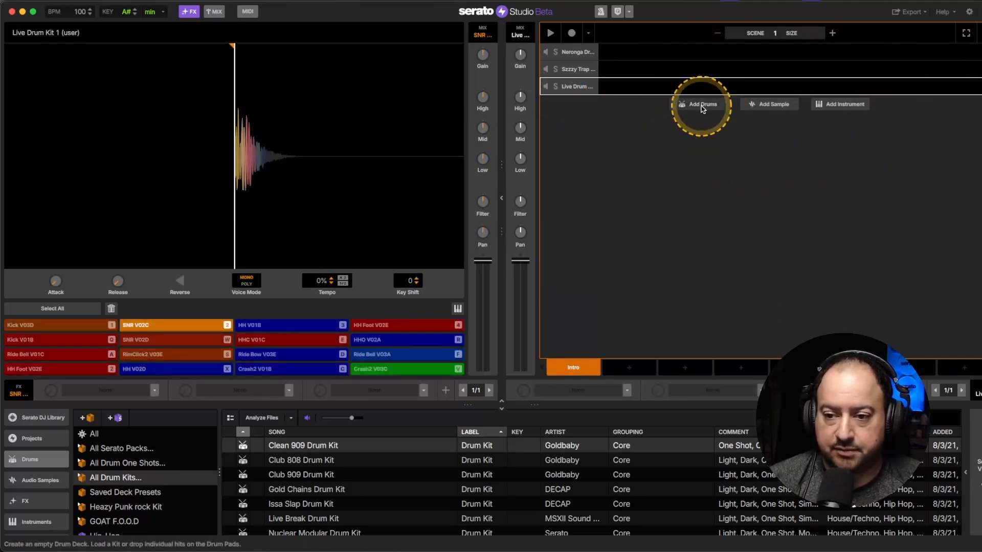
Create a deck from the Dope Wax Beats sample DWB_Snare_41, then delete it
{"action": "left_click", "coordinate": [697, 104]}
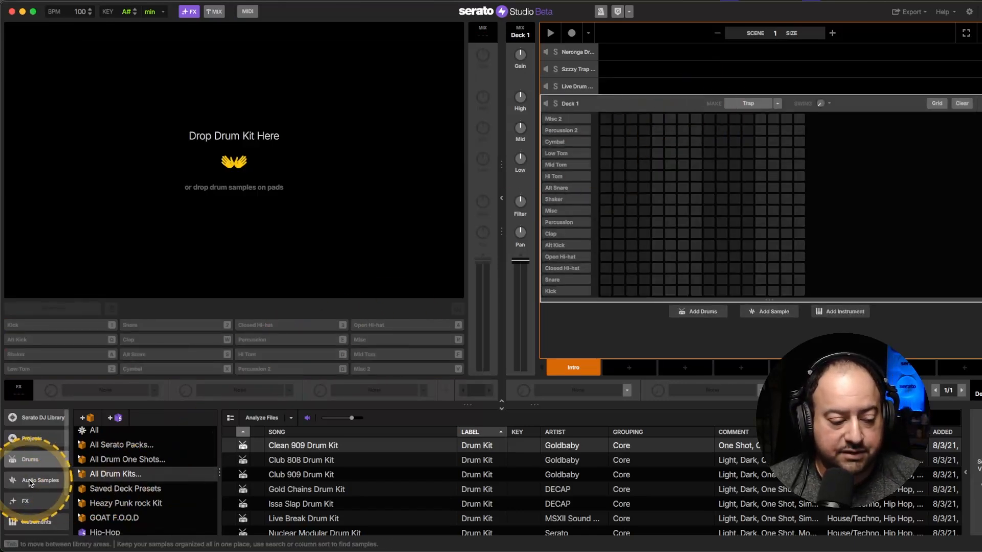
{"action": "left_click", "coordinate": [40, 480]}
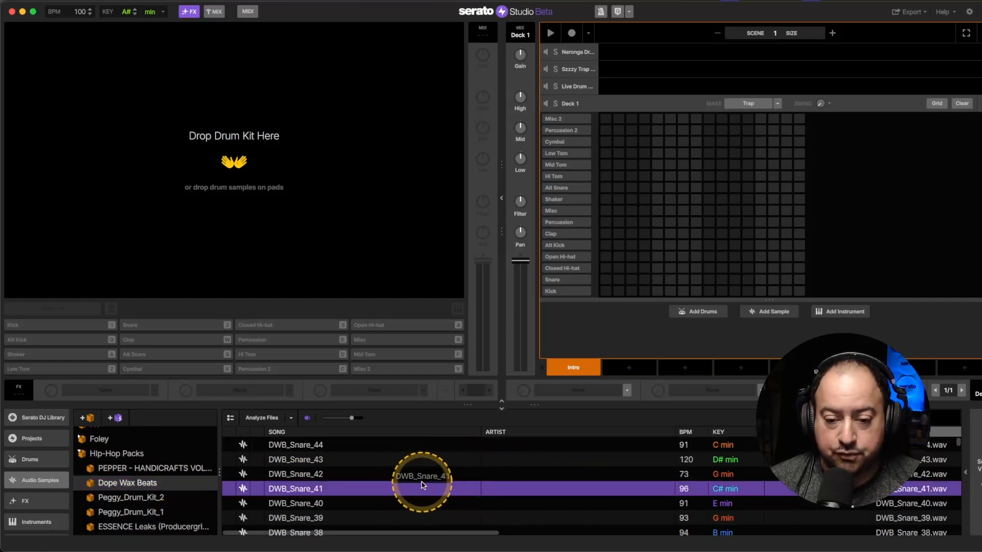
{"action": "left_click_drag", "start_coordinate": [421, 488], "coordinate": [583, 180]}
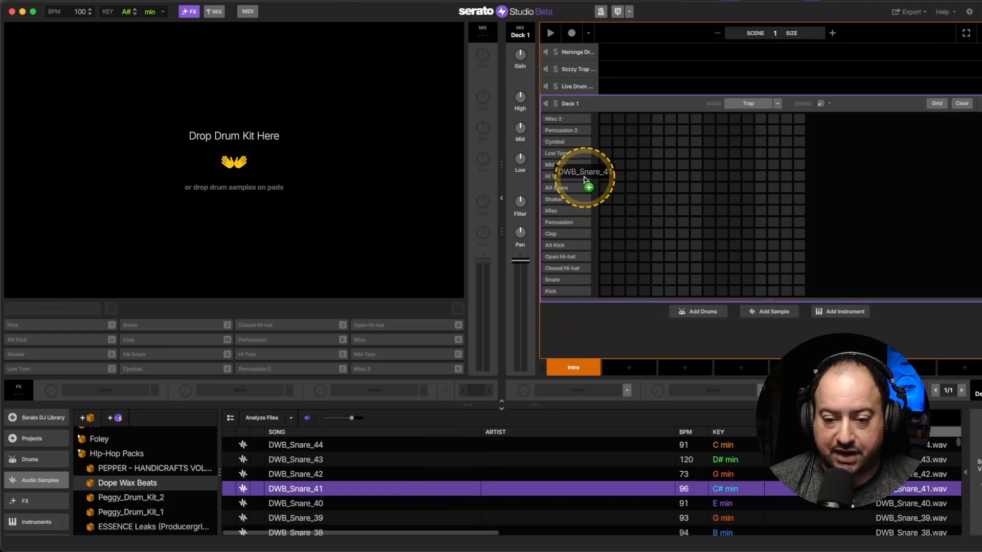
{"action": "left_click_drag", "start_coordinate": [582, 178], "coordinate": [670, 220]}
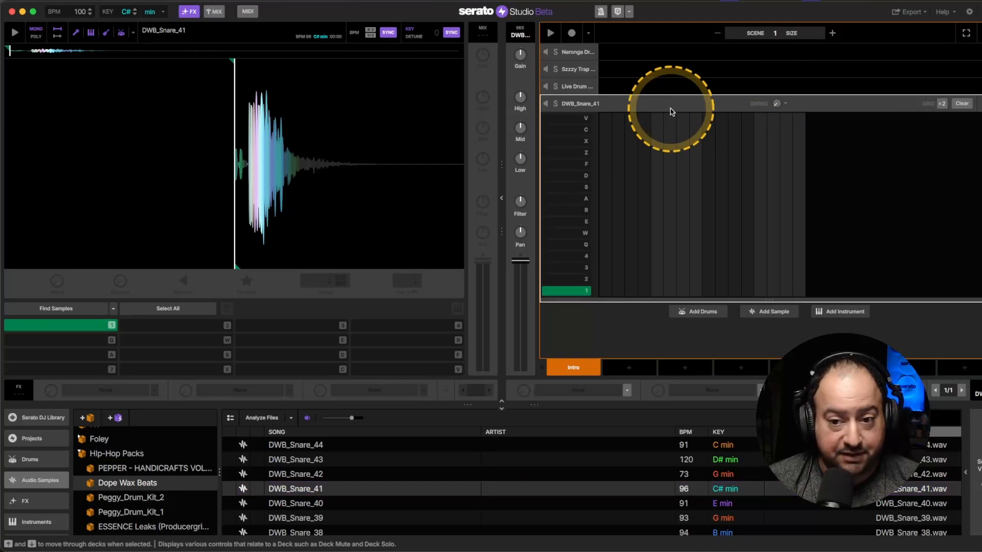
{"action": "left_click", "coordinate": [578, 86]}
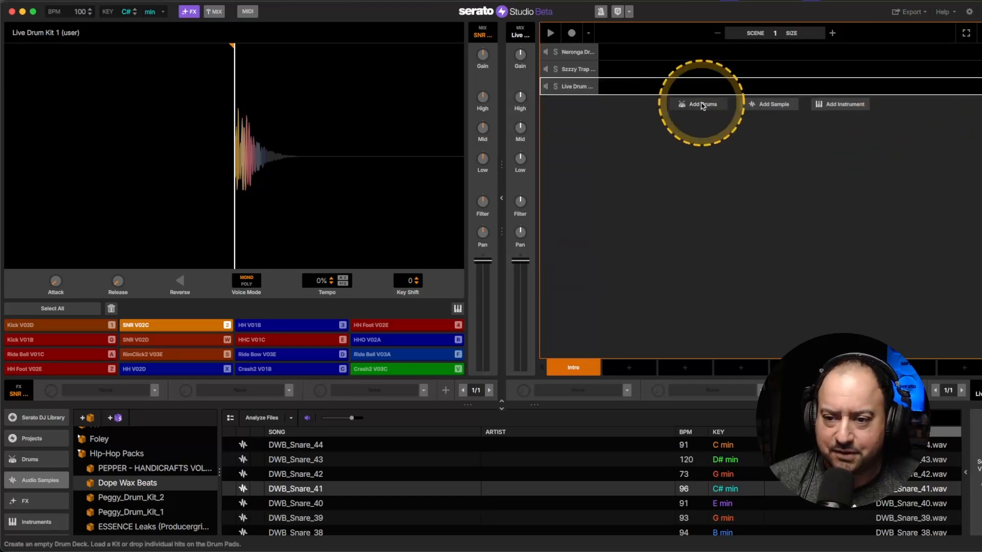
Add a new drum deck and load DWB_Snare_41 onto its Snare pad
{"action": "left_click", "coordinate": [700, 104]}
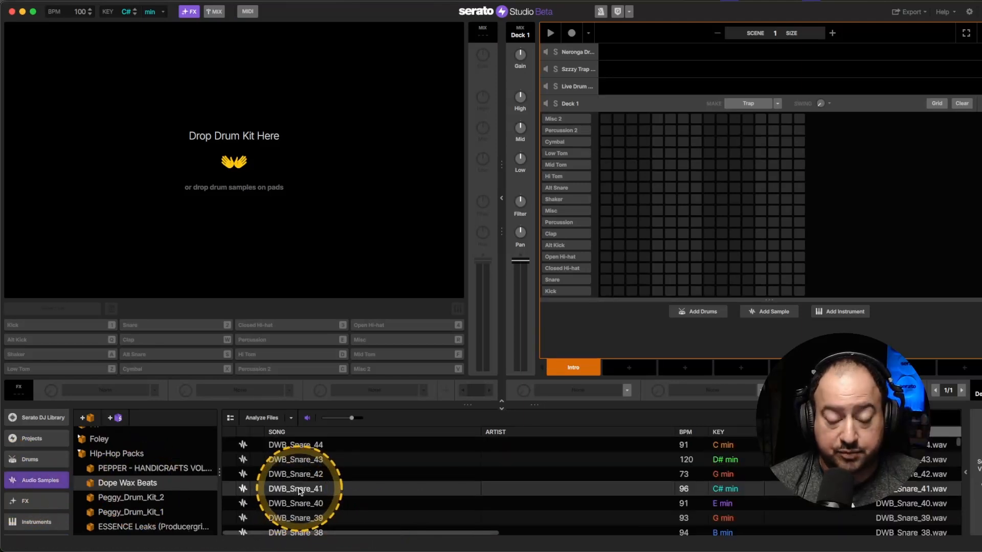
{"action": "left_click", "coordinate": [295, 488]}
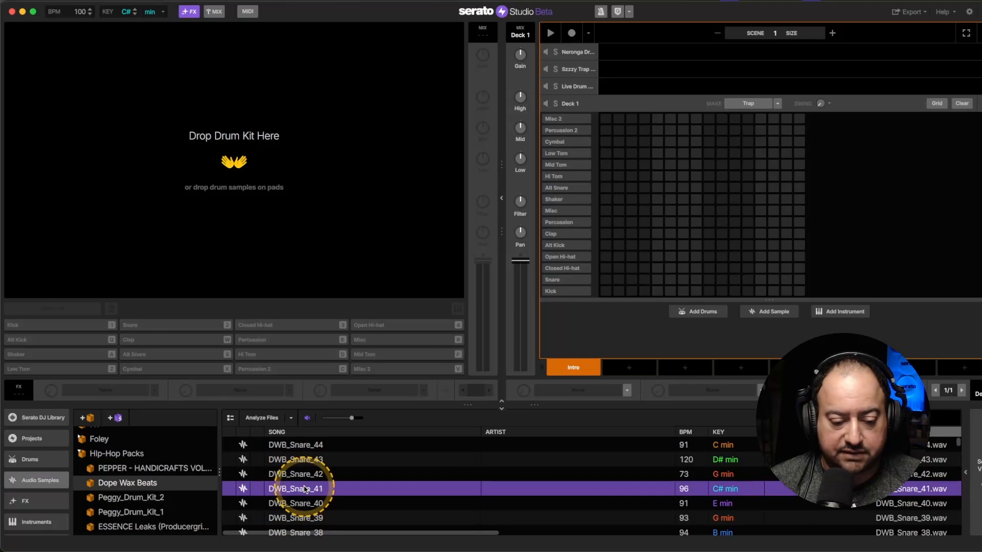
{"action": "left_click_drag", "start_coordinate": [295, 488], "coordinate": [325, 357]}
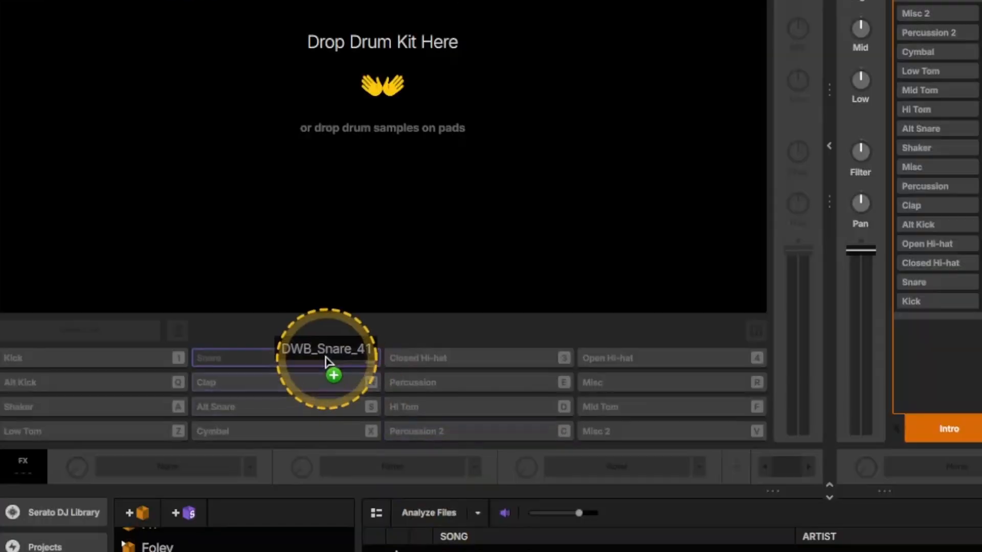
{"action": "left_click_drag", "start_coordinate": [325, 363], "coordinate": [285, 363]}
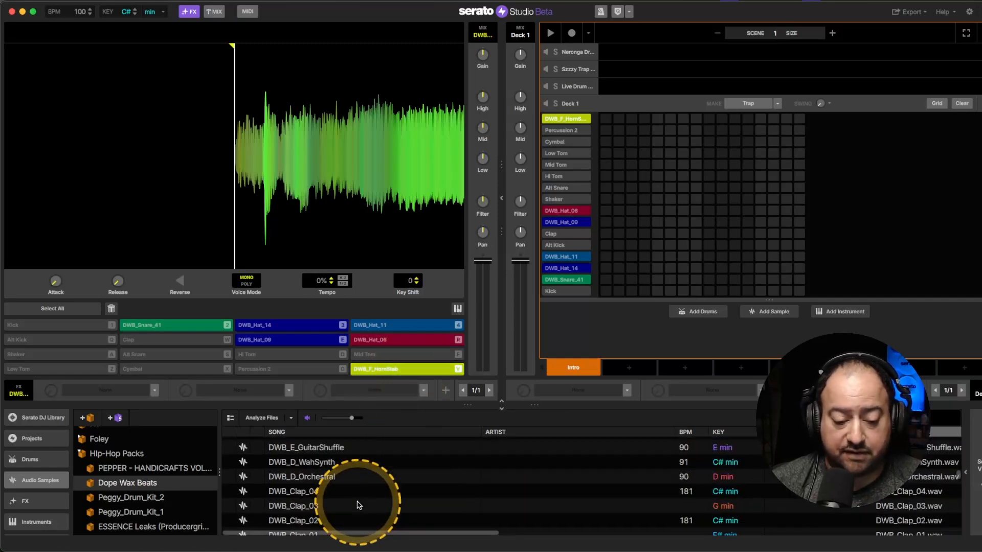
Fill empty pads with DWB_Snare_43, DWB_Snare_34 and DWB_Clap_03 from Dope Wax Beats
{"action": "left_click", "coordinate": [302, 463]}
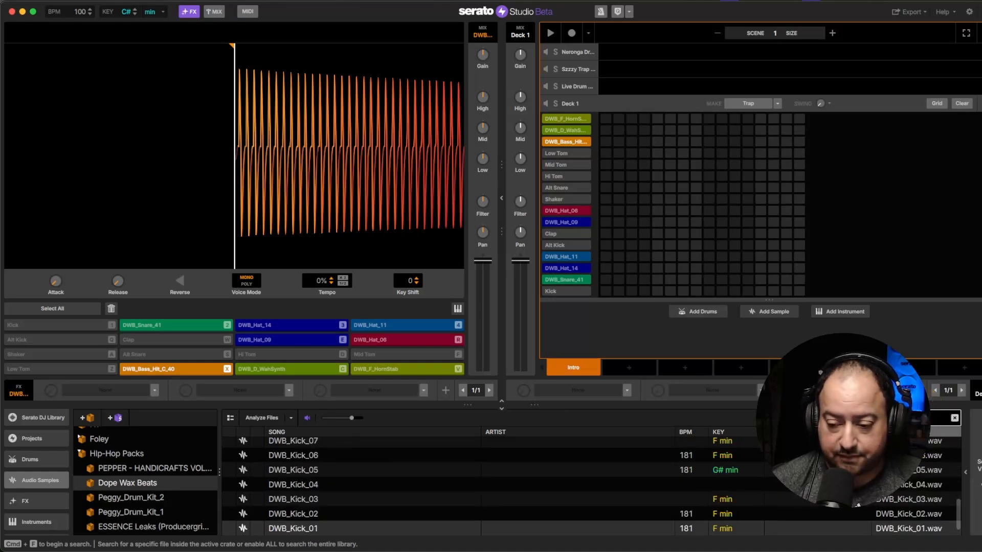
{"action": "left_click", "coordinate": [293, 484]}
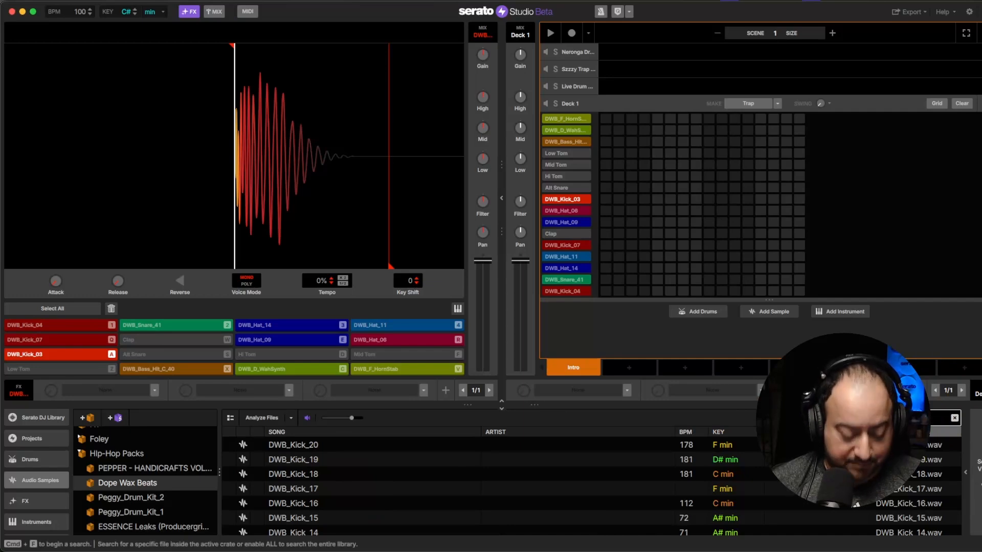
{"action": "left_click", "coordinate": [295, 489]}
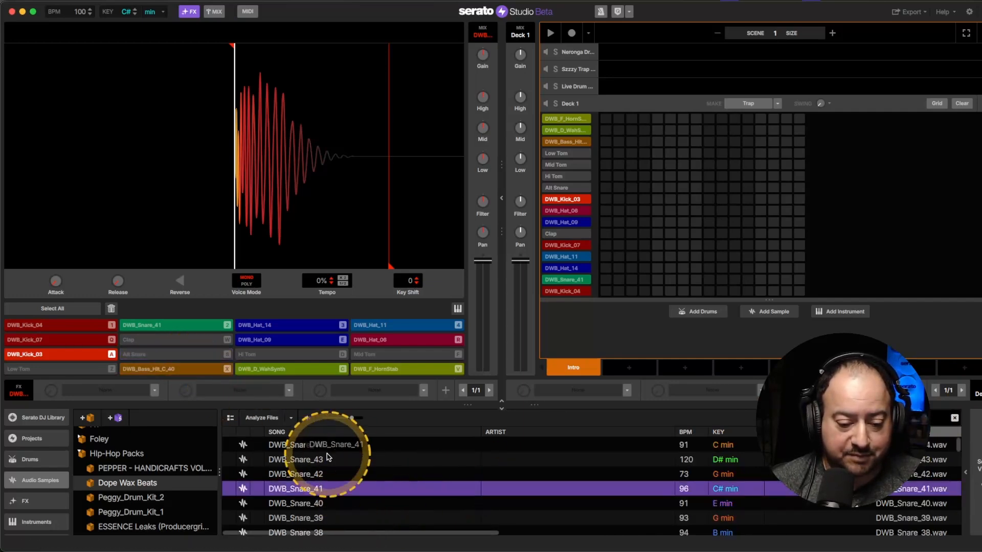
{"action": "left_click", "coordinate": [296, 459]}
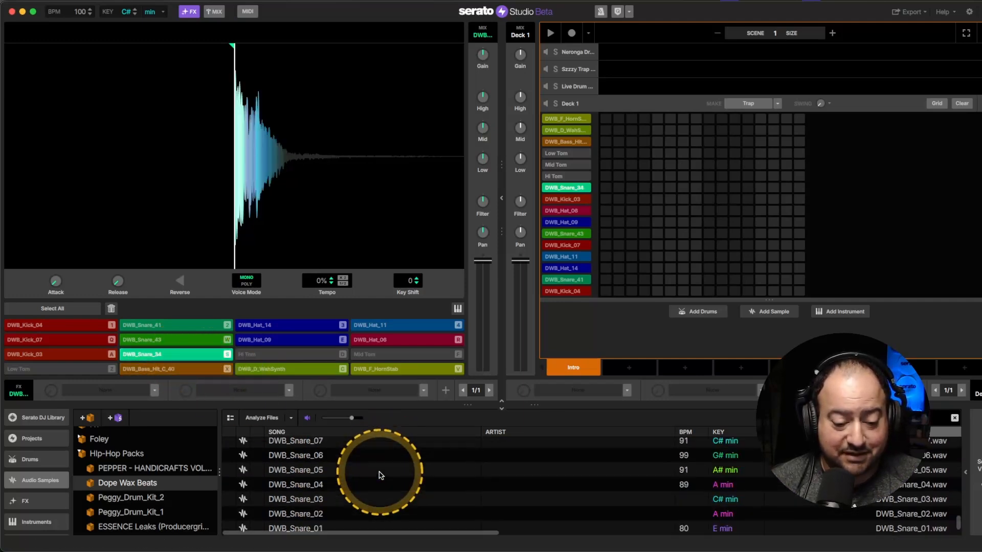
{"action": "scroll", "scroll_direction": "down", "scroll_amount": 3}
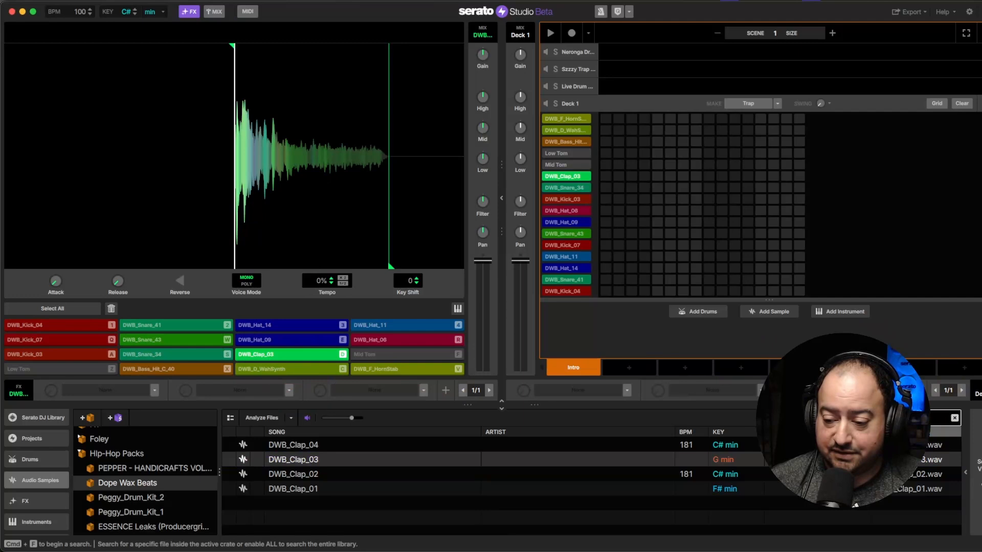
Preview the sound effects and add 90_G_Sunshine_Guitar_Sfx to a pad
{"action": "left_click", "coordinate": [35, 480]}
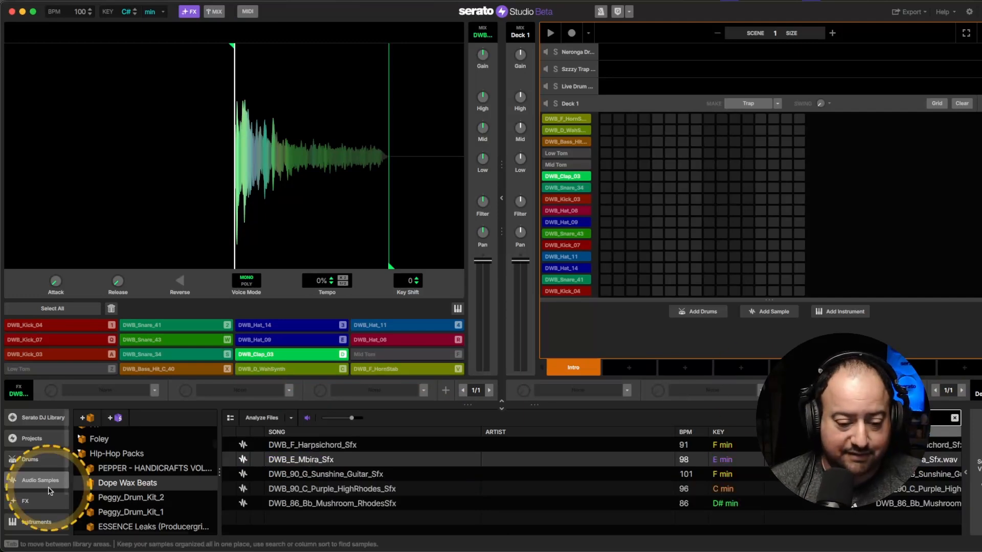
{"action": "left_click", "coordinate": [326, 460]}
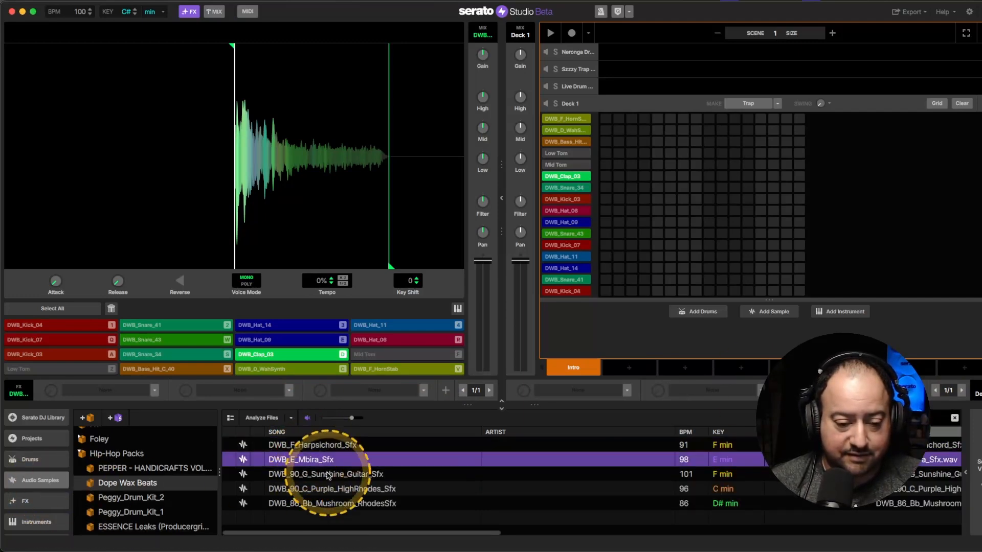
{"action": "left_click", "coordinate": [326, 474]}
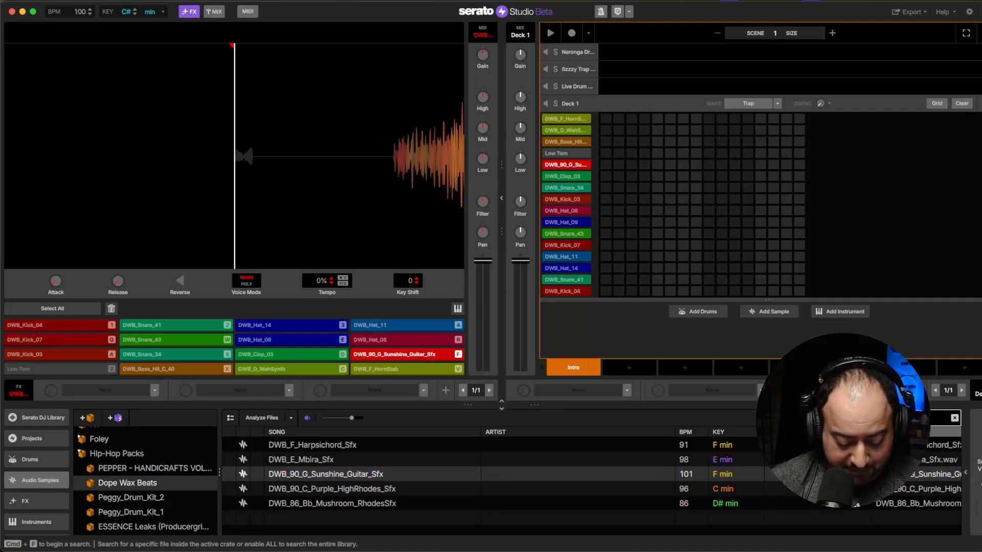
{"action": "left_click", "coordinate": [326, 474]}
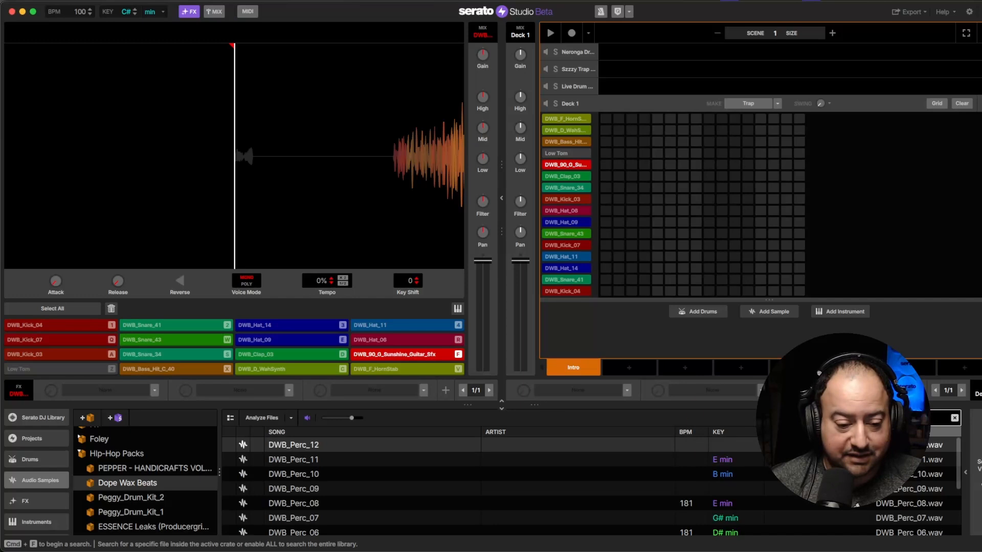
Load DWB_Perc_09 onto an empty pad and fill the hi-hat row with 1/8 notes
{"action": "left_click_drag", "start_coordinate": [293, 488], "coordinate": [47, 357]}
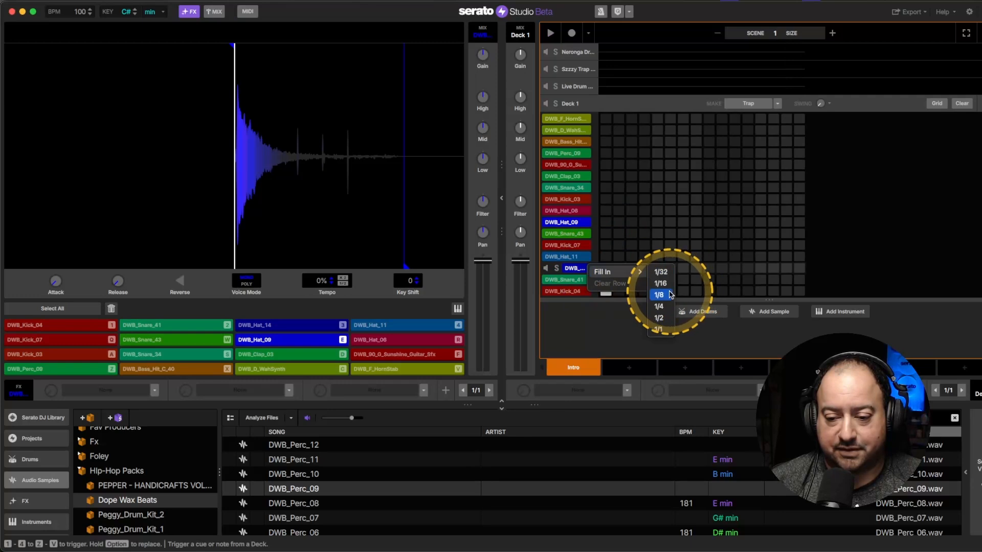
{"action": "left_click", "coordinate": [659, 294]}
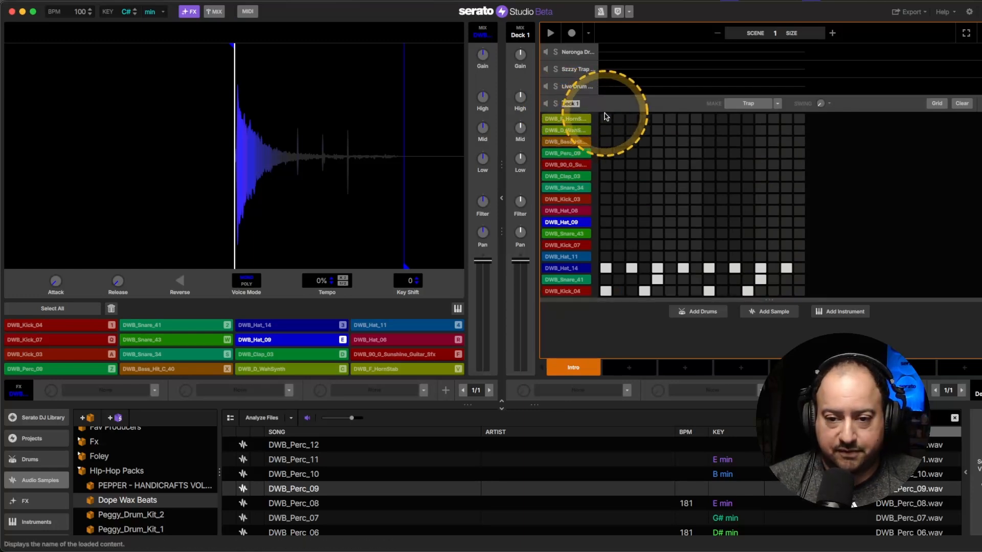
Name the drum deck 'test drum kit 2025' and save it as a deck preset
{"action": "type", "text": "test drum"}
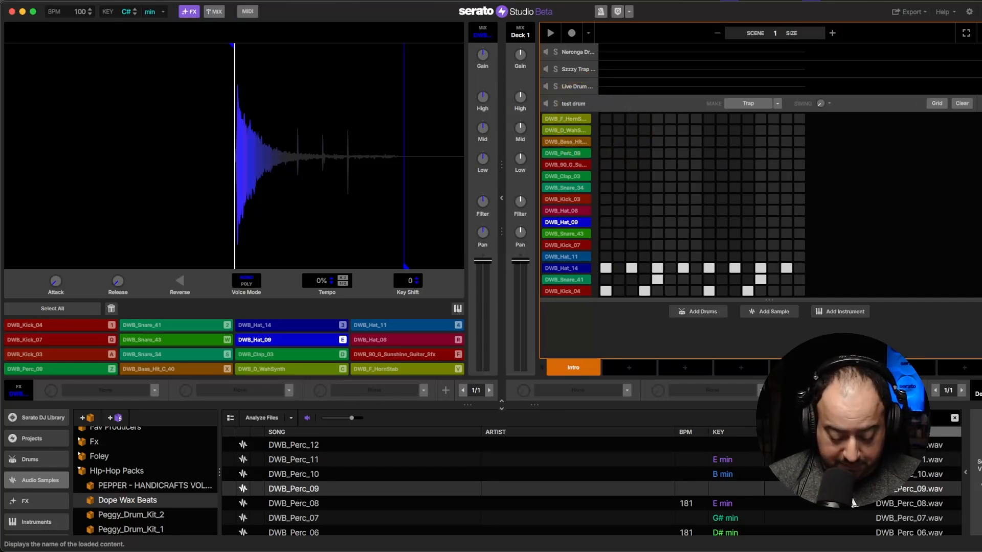
{"action": "type", "text": "kit 2025"}
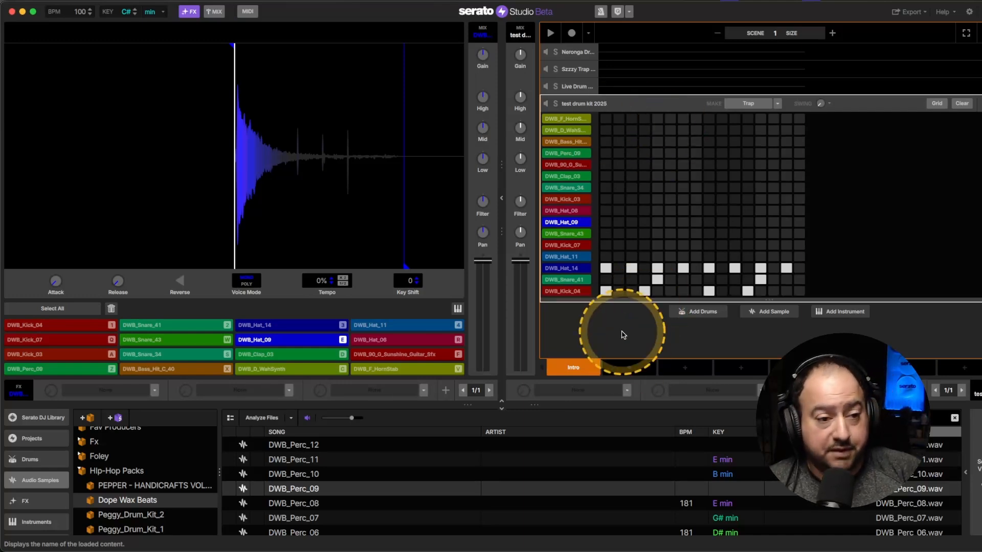
{"action": "mouse_move", "coordinate": [199, 181]}
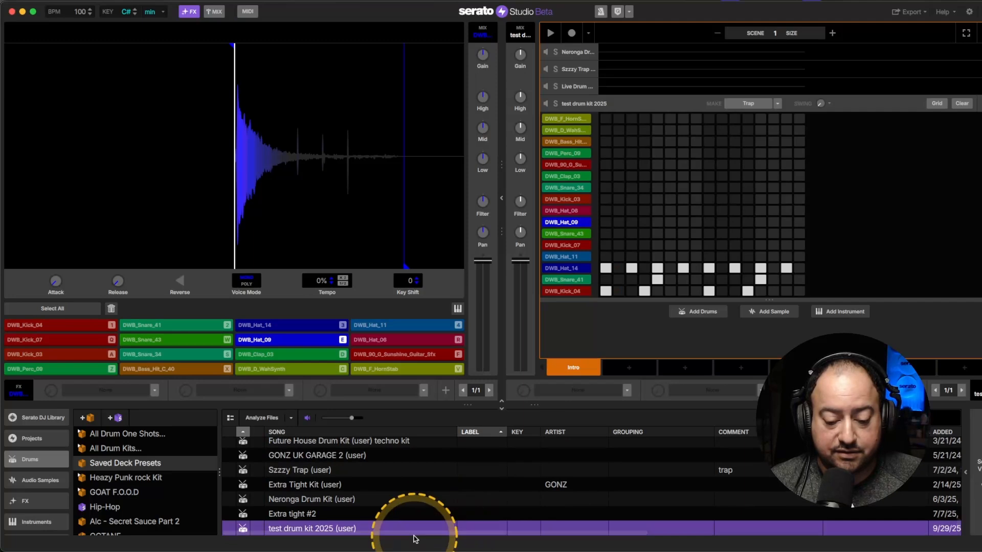
{"action": "mouse_move", "coordinate": [382, 523]}
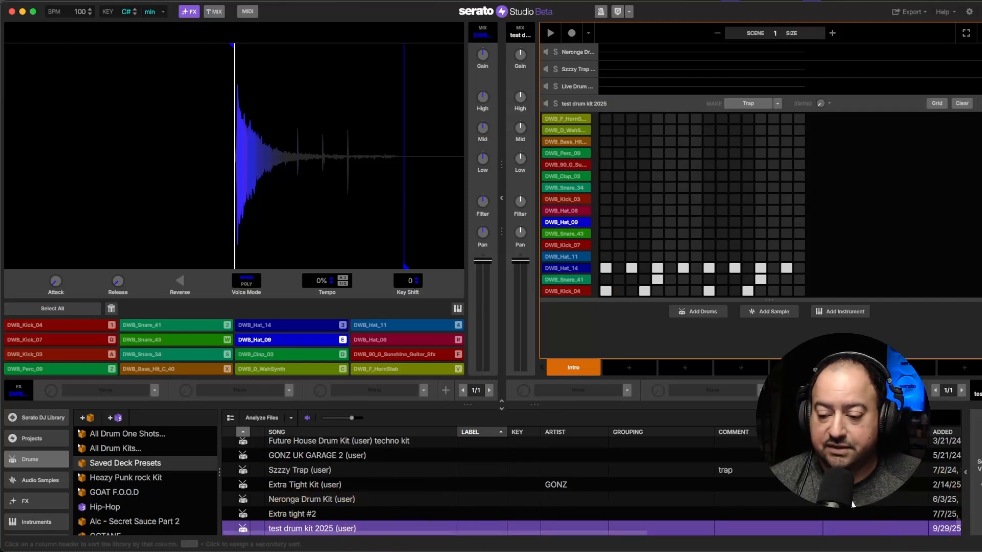
Sort Saved Deck Presets by Added, newest first, and remove the test drum kit deck
{"action": "left_click", "coordinate": [622, 432]}
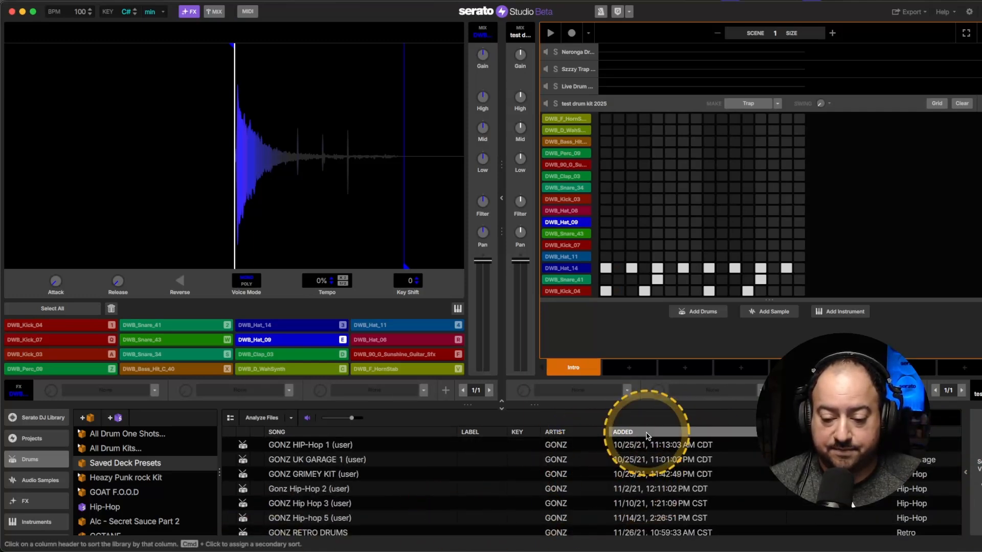
{"action": "left_click", "coordinate": [622, 432]}
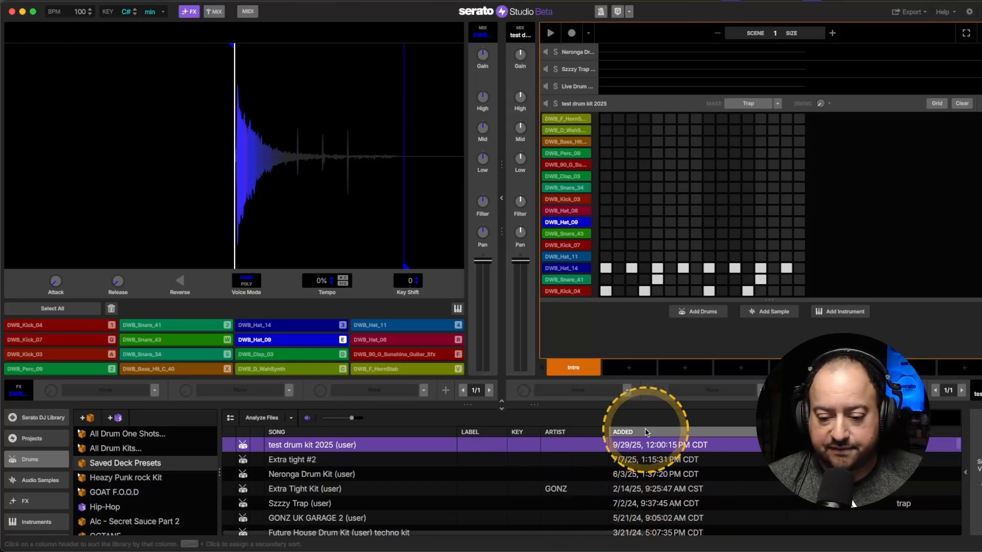
{"action": "left_click", "coordinate": [622, 432]}
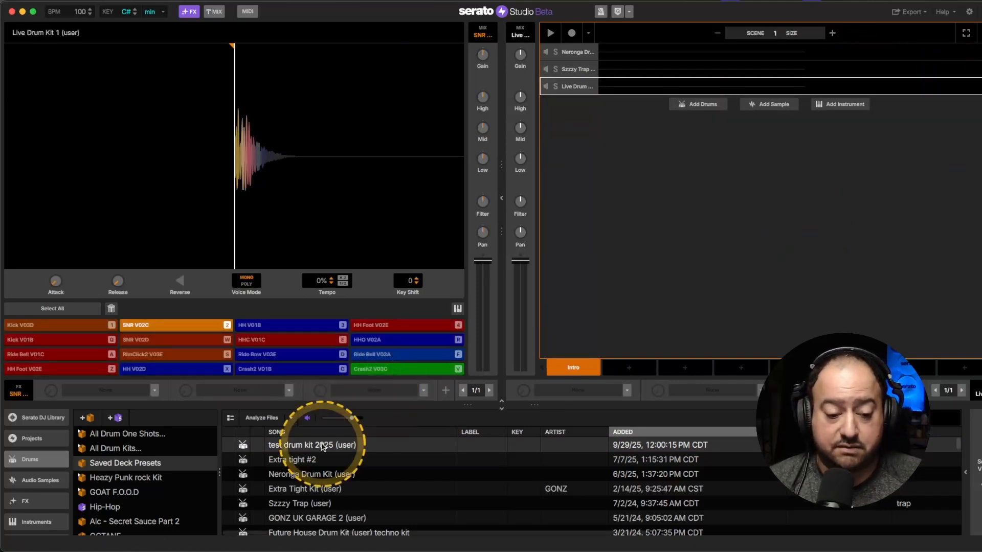
Load the 'test drum kit 2025 (user)' preset as a deck and play pads like DWB_Hat_08
{"action": "left_click_drag", "start_coordinate": [313, 445], "coordinate": [657, 174]}
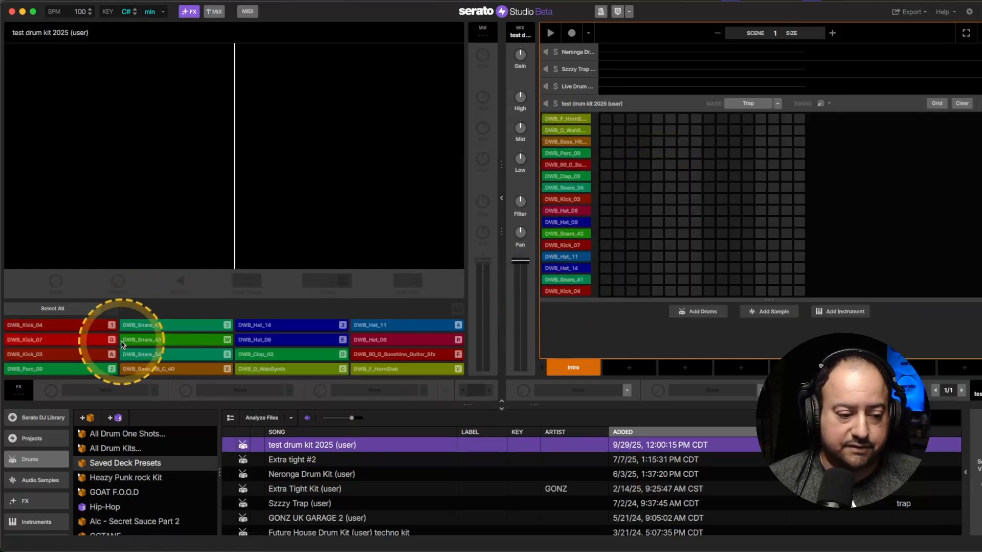
{"action": "left_click", "coordinate": [271, 339]}
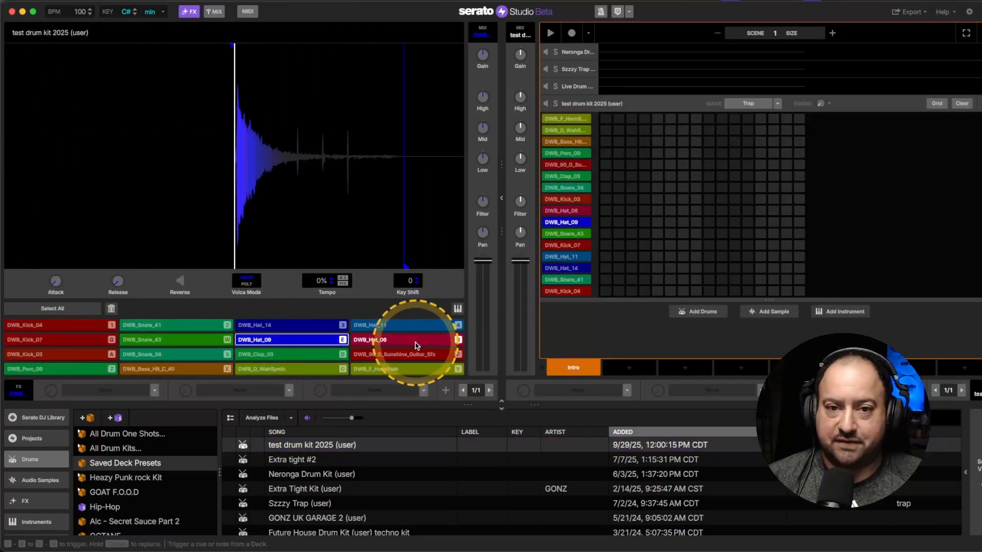
{"action": "left_click", "coordinate": [407, 340]}
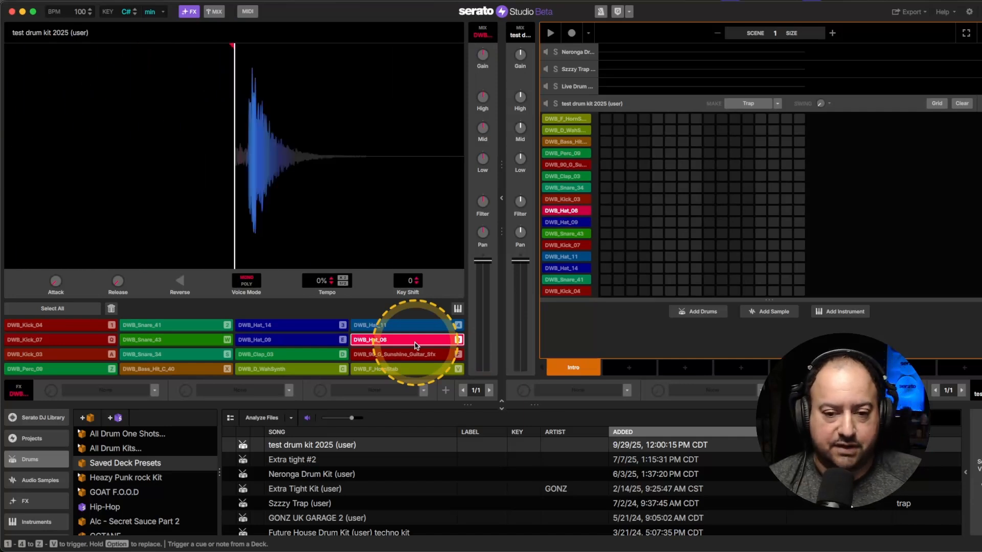